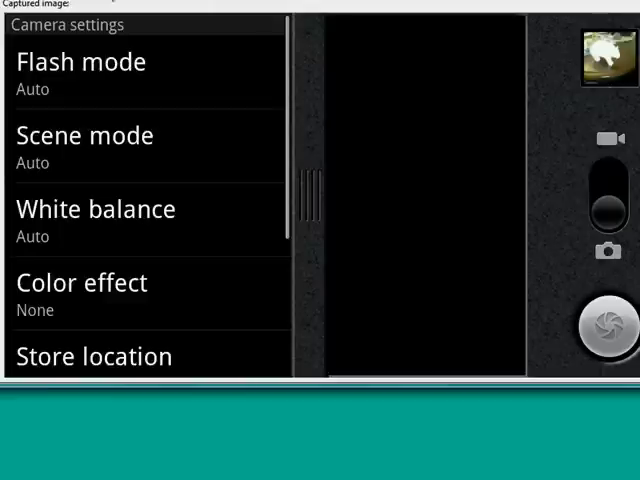
Scroll the Camera settings down to show Picture size 5M pixels, Super fine quality and Auto focus
scroll(down, 3)
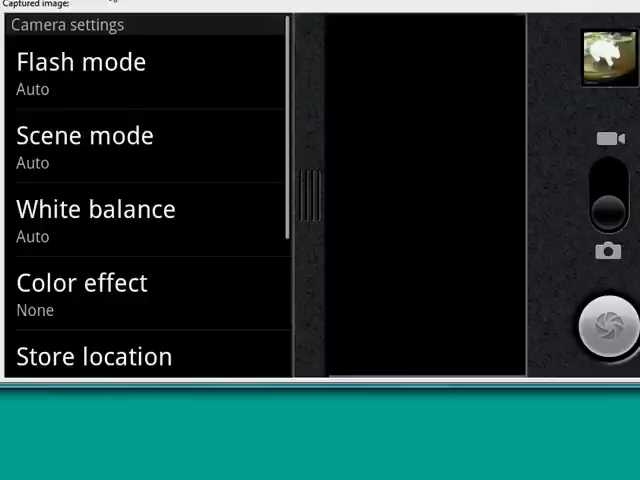
click(80, 62)
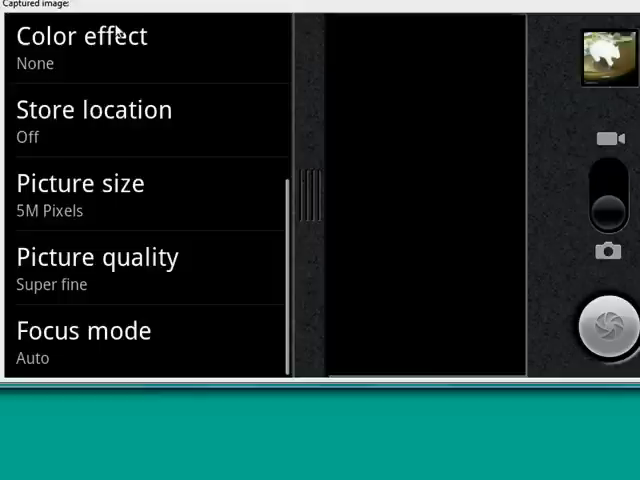
mouse_move(117, 31)
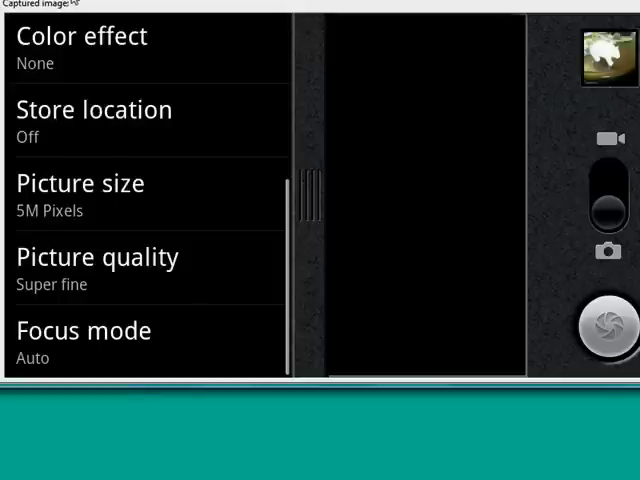
click(79, 184)
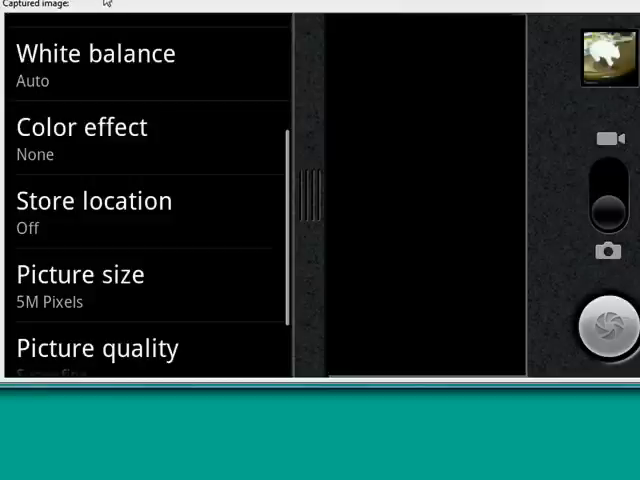
mouse_move(311, 181)
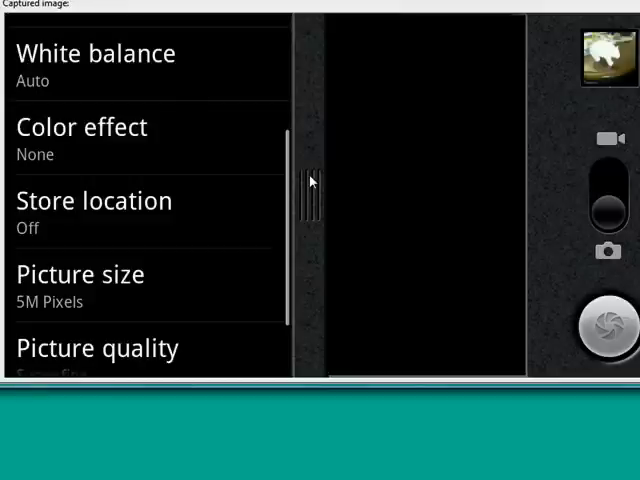